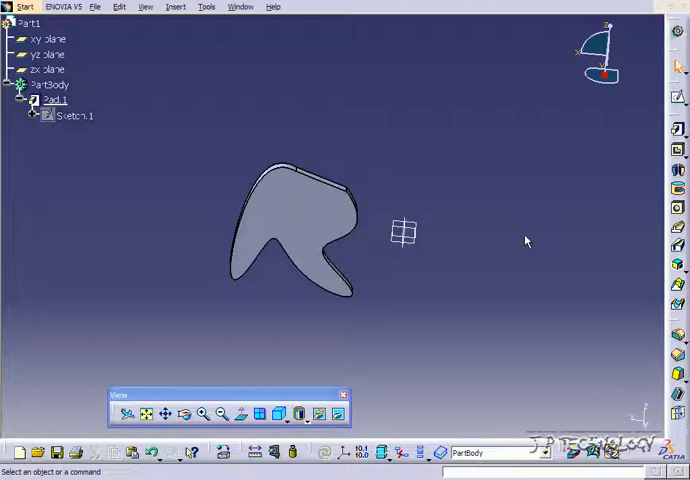
pyautogui.moveTo(532, 238)
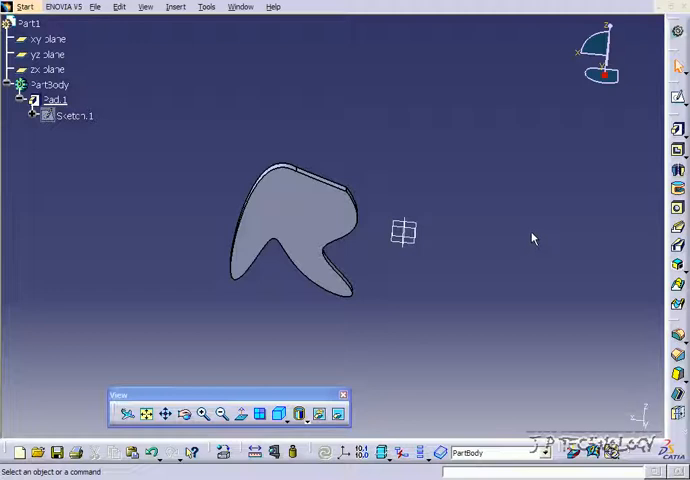
pyautogui.moveTo(176, 10)
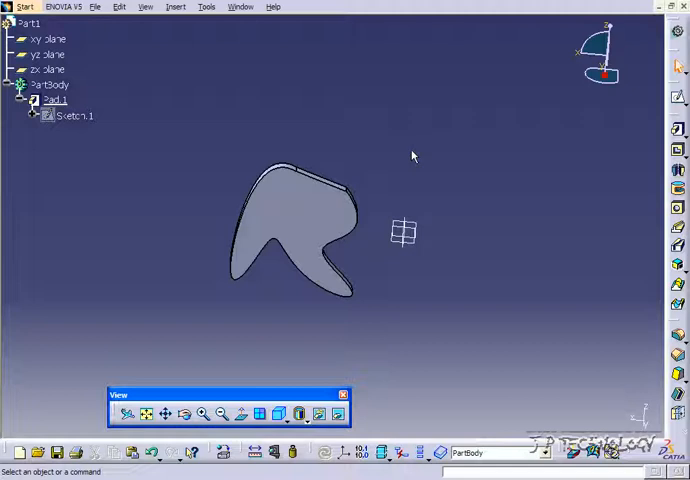
pyautogui.moveTo(336, 206)
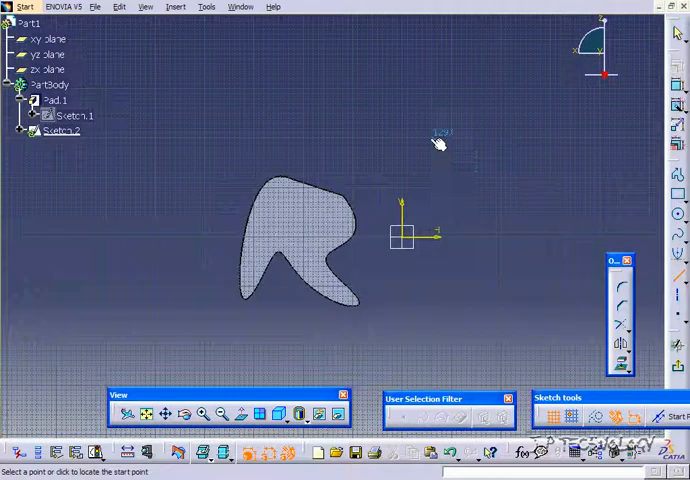
# Draw a straight axis line in the new sketch beside the padded part
pyautogui.moveTo(424, 136); pyautogui.dragTo(518, 316)
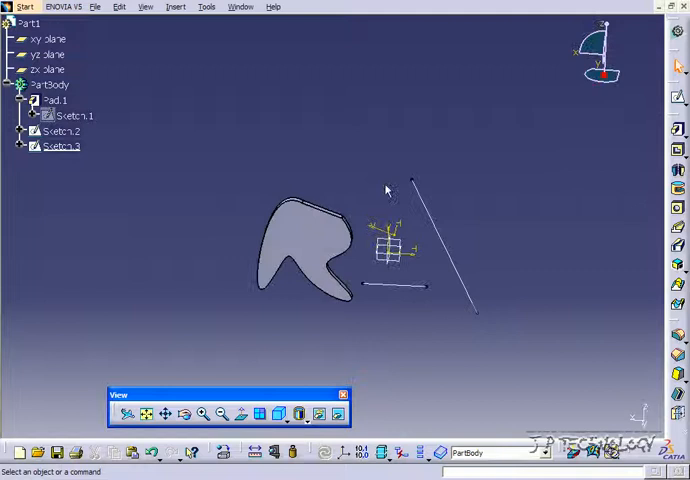
pyautogui.moveTo(444, 242)
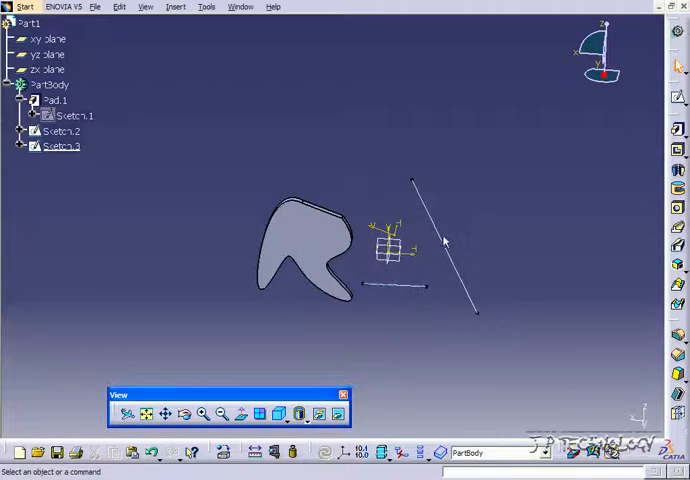
pyautogui.moveTo(332, 148)
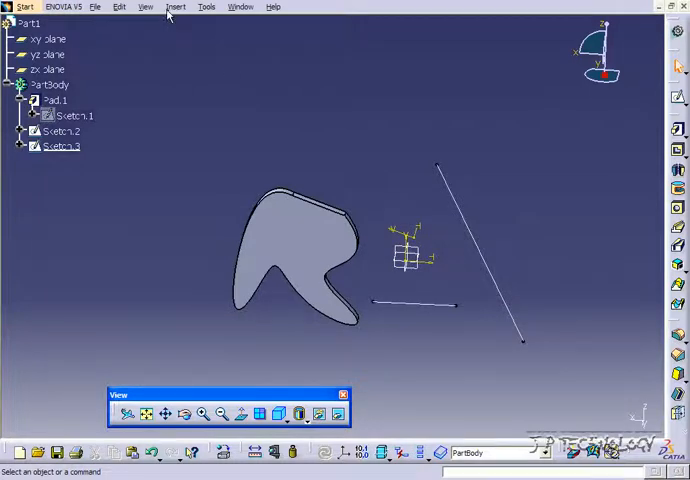
# Start a Rotation transformation of the body from the Insert menu, keeping the transformation specifications
pyautogui.click(176, 8)
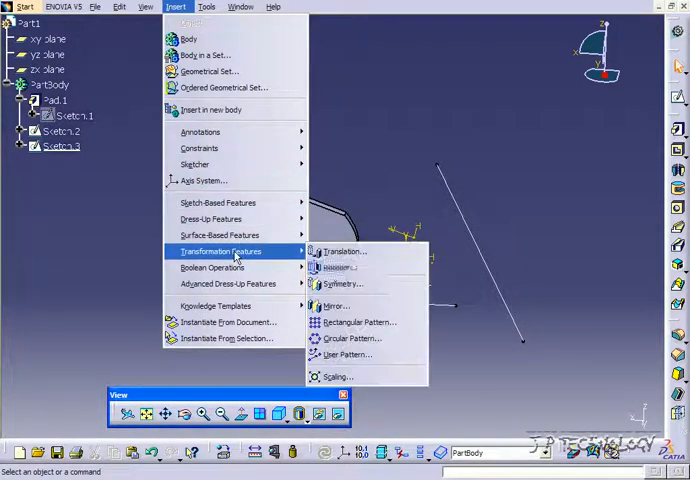
pyautogui.click(340, 252)
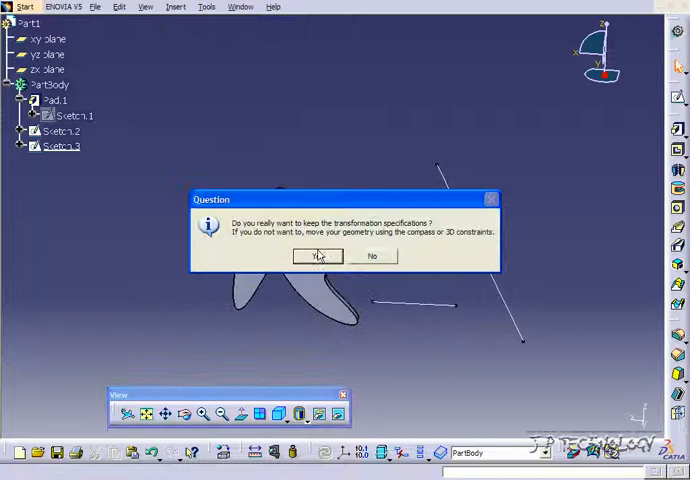
pyautogui.click(316, 256)
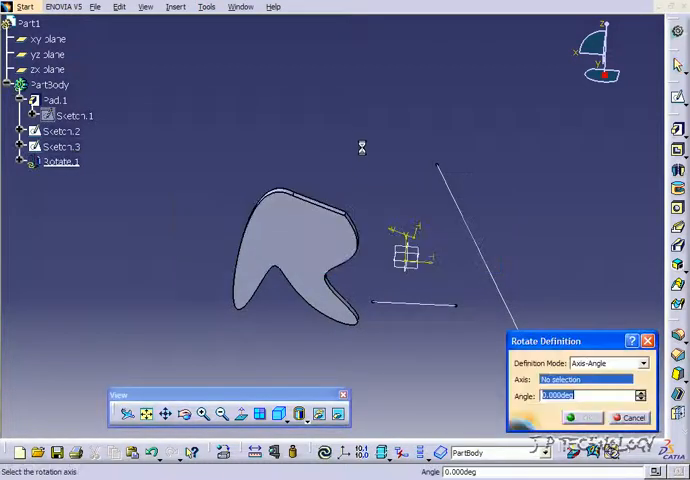
pyautogui.moveTo(364, 152)
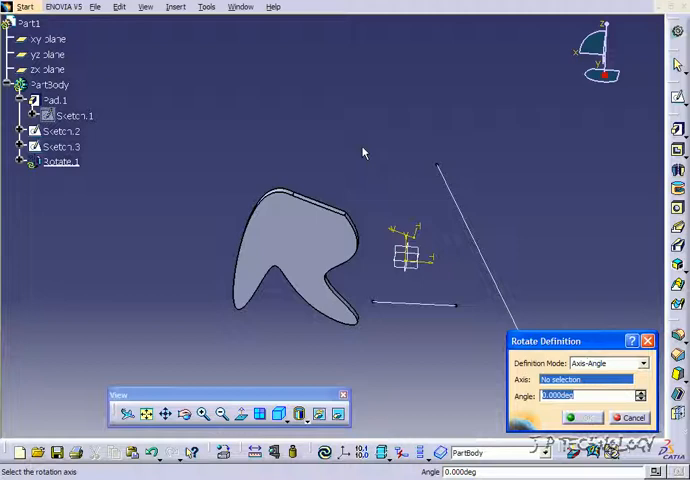
pyautogui.moveTo(556, 112)
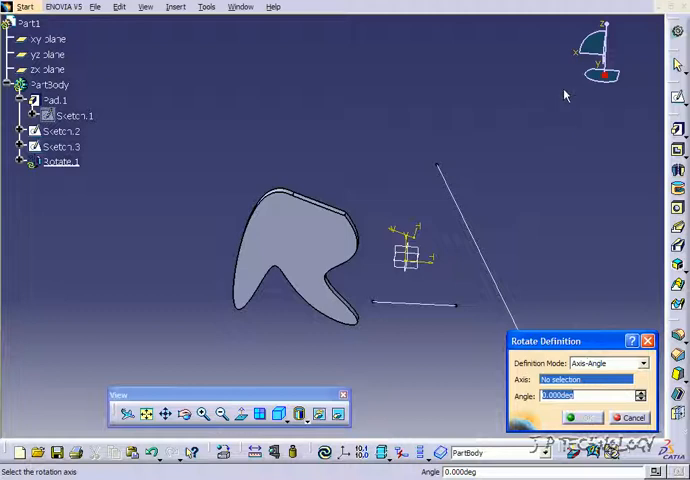
pyautogui.moveTo(372, 176)
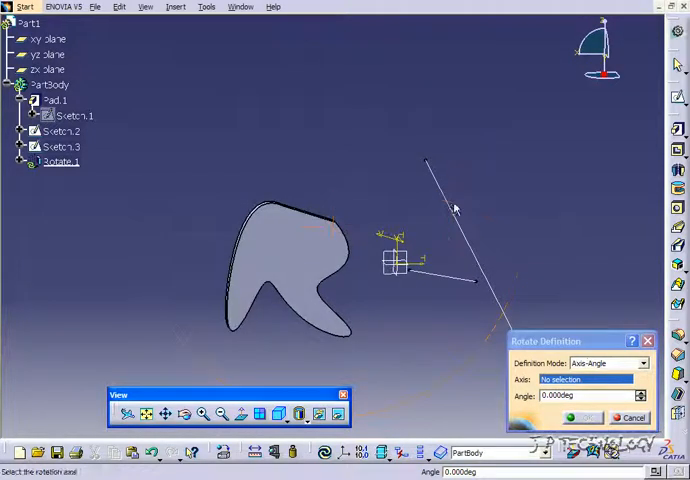
# Select the long slanted sketch line as the axis for Rotate.1
pyautogui.click(60, 132)
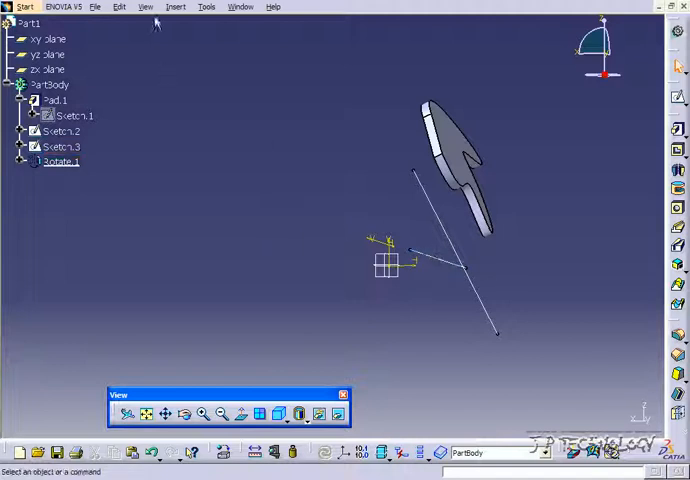
# Start a second Rotation of the body from the Insert menu
pyautogui.click(176, 8)
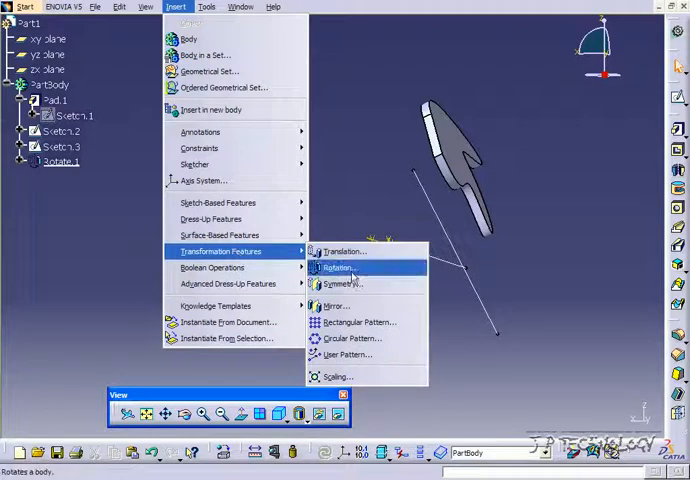
pyautogui.click(342, 268)
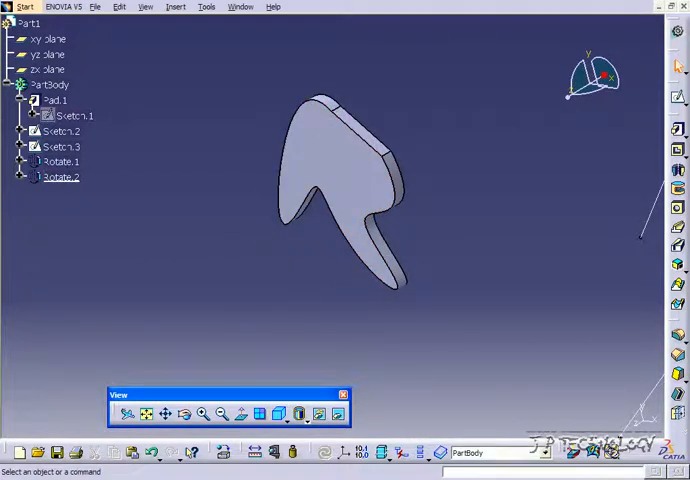
# Create Rotate.3 about an edge of the part at 90 degrees and confirm it
pyautogui.click(176, 8)
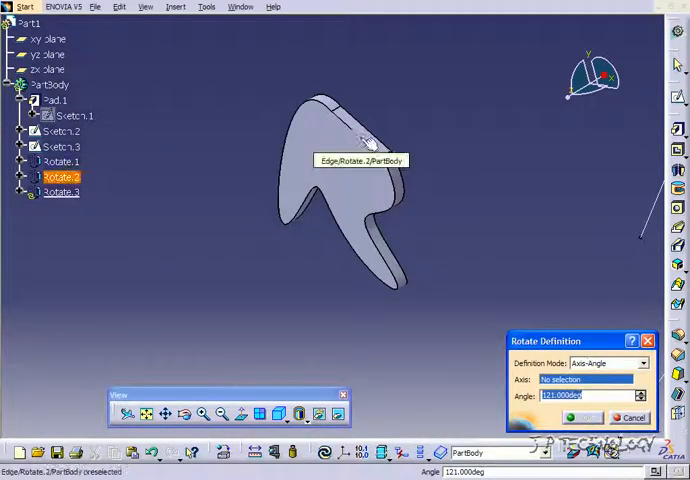
pyautogui.click(354, 132)
pyautogui.write('90')
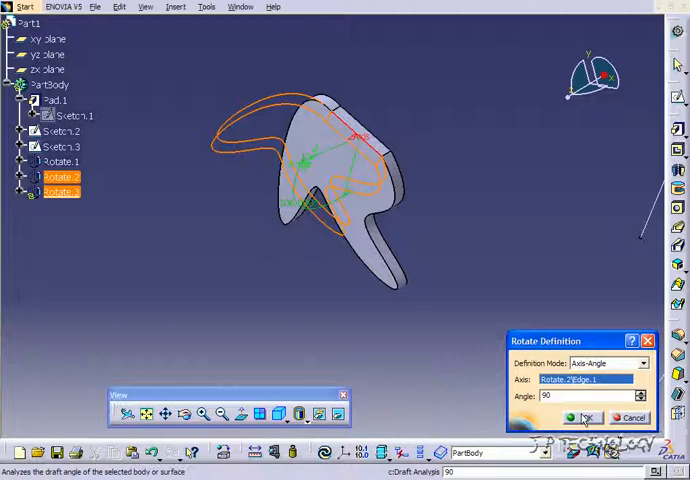
pyautogui.click(584, 416)
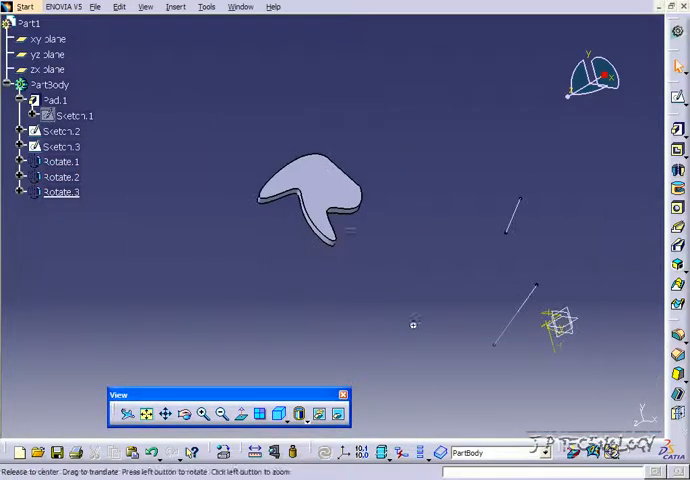
# Open Rotate.1's axis sketch Sketch.2 for editing in the Sketcher
pyautogui.moveTo(412, 324); pyautogui.dragTo(280, 232)
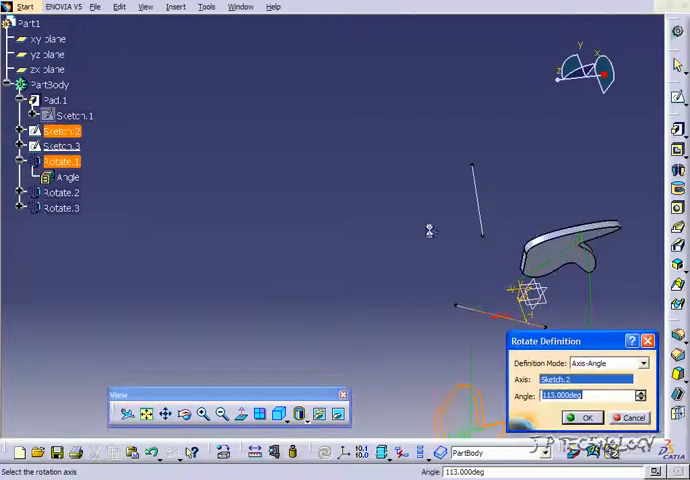
pyautogui.moveTo(452, 360)
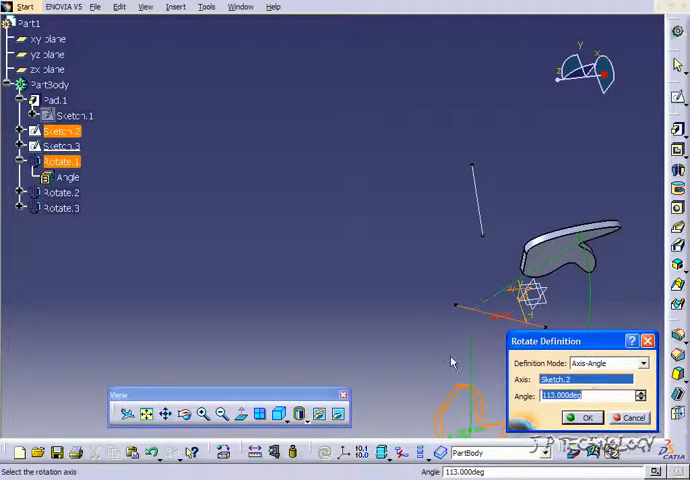
pyautogui.click(584, 416)
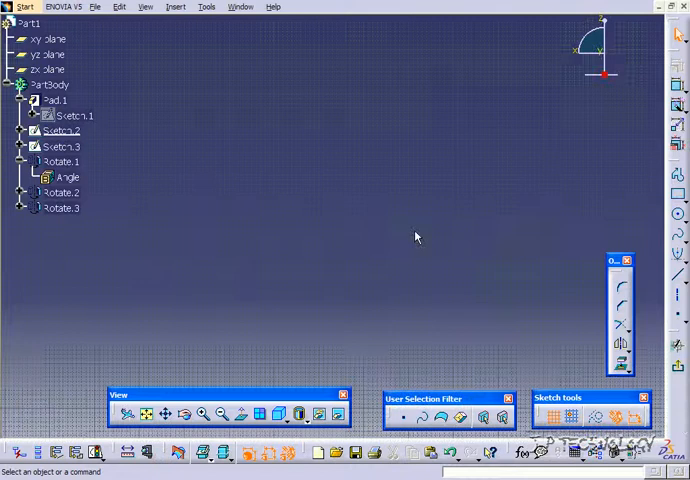
# Exit the Sketcher back to the 3D part and orbit to view the three rotations
pyautogui.click(60, 130)
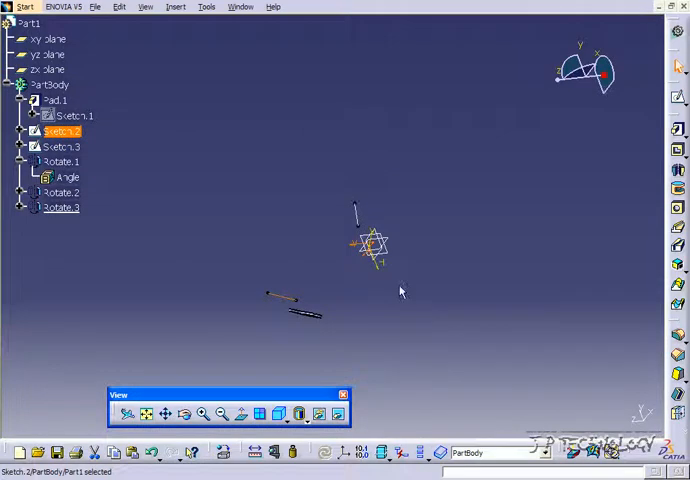
pyautogui.moveTo(400, 290); pyautogui.dragTo(308, 316)
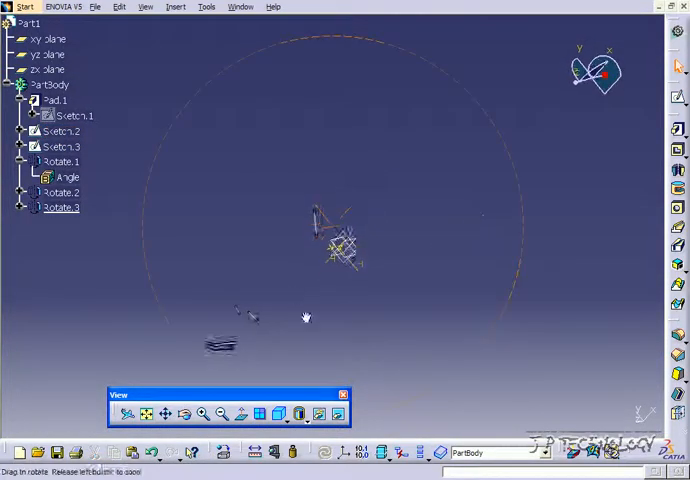